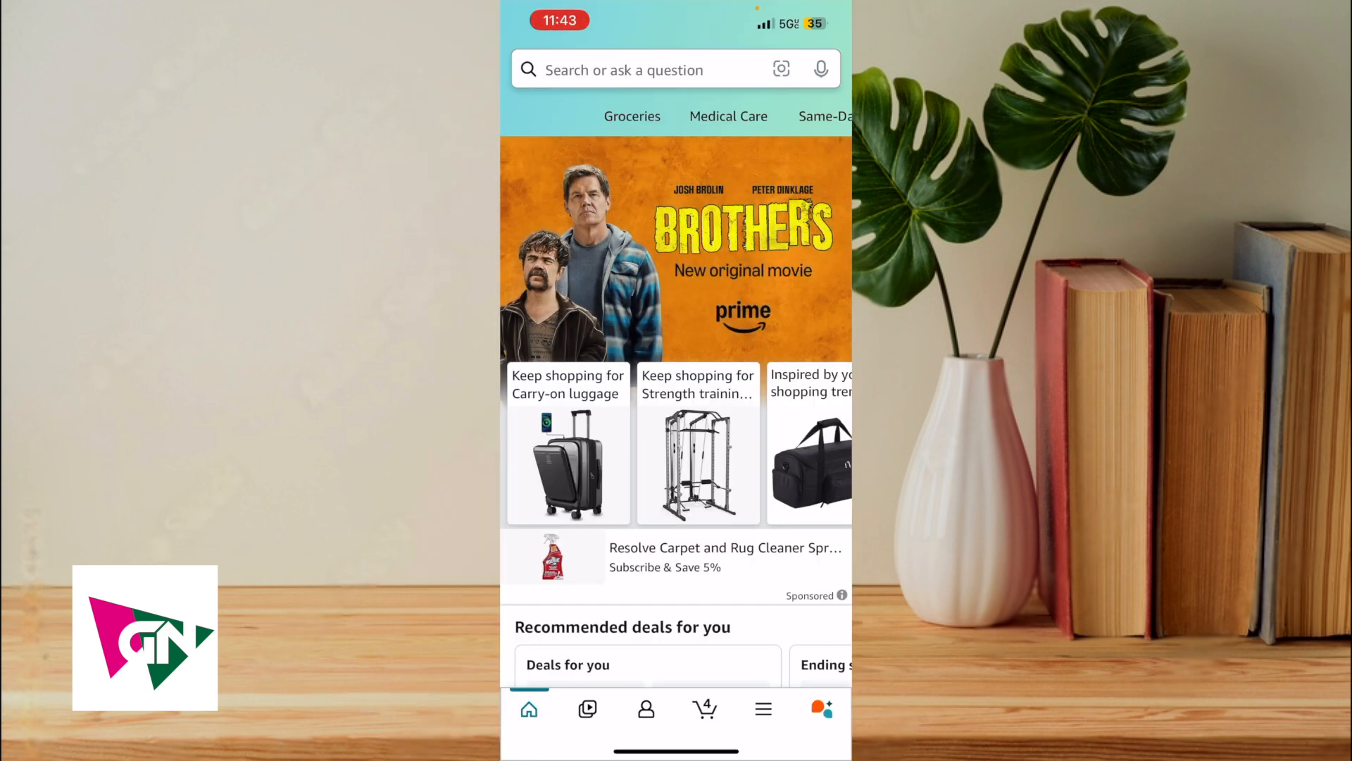
Open Amazon Lens from the search bar, switch to Barcode, then return to Search mode
{"action": "left_click", "coordinate": [780, 69]}
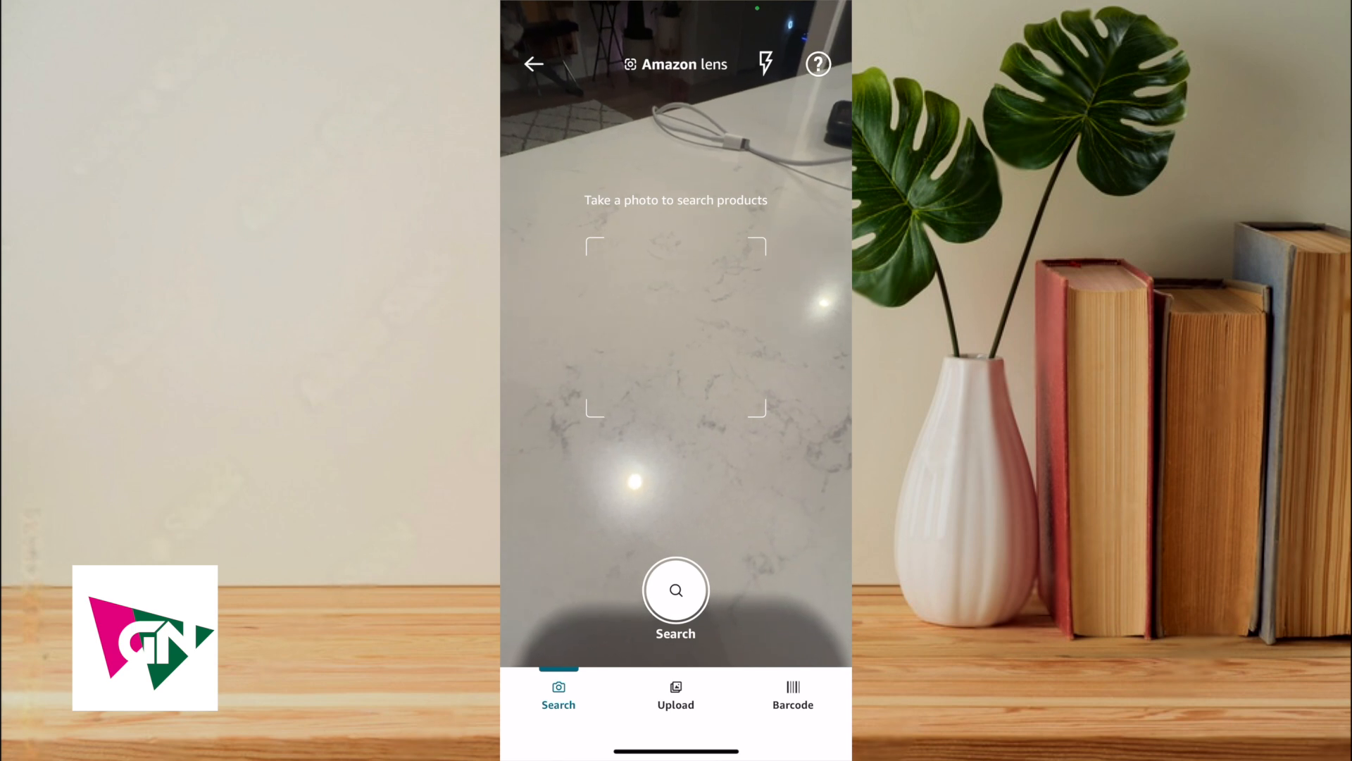
{"action": "left_click", "coordinate": [792, 694]}
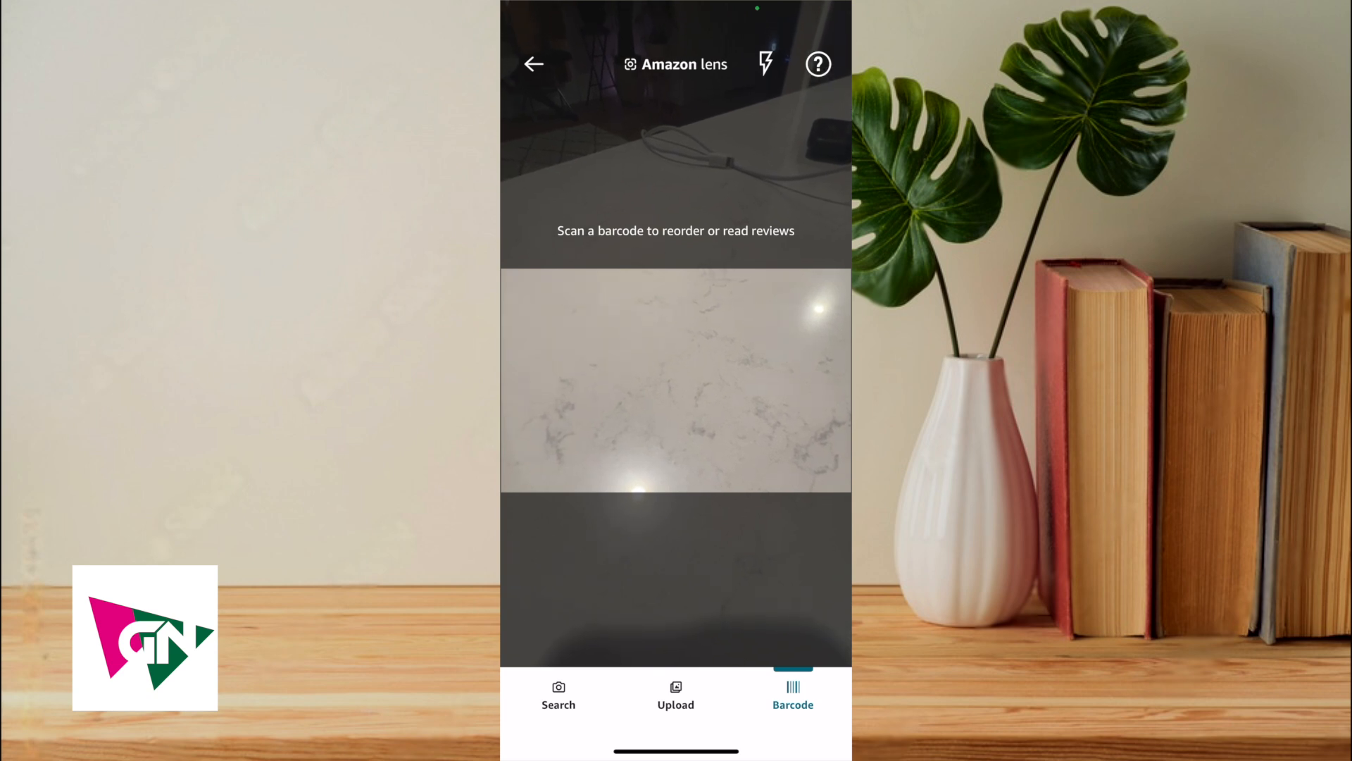
{"action": "left_click", "coordinate": [557, 696]}
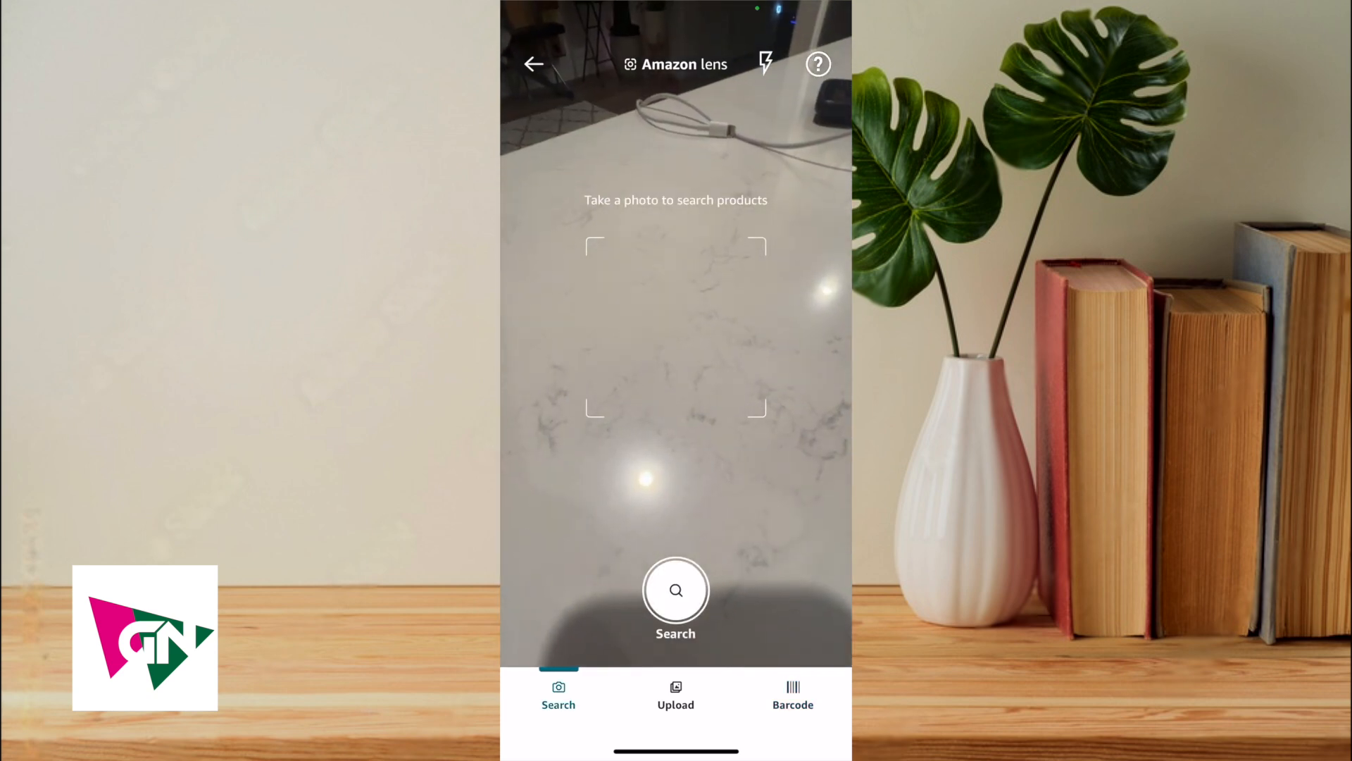